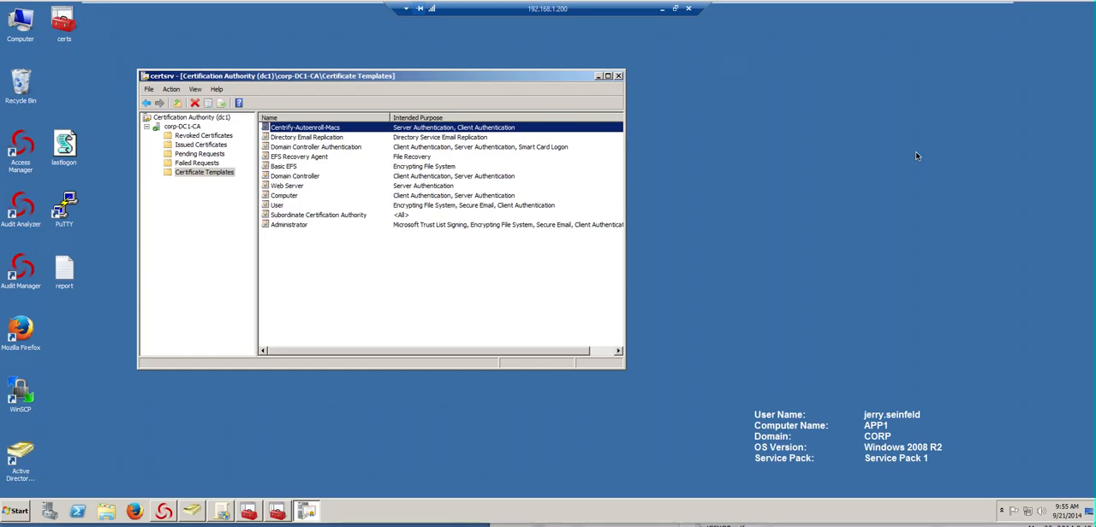
mouse_move(501, 136)
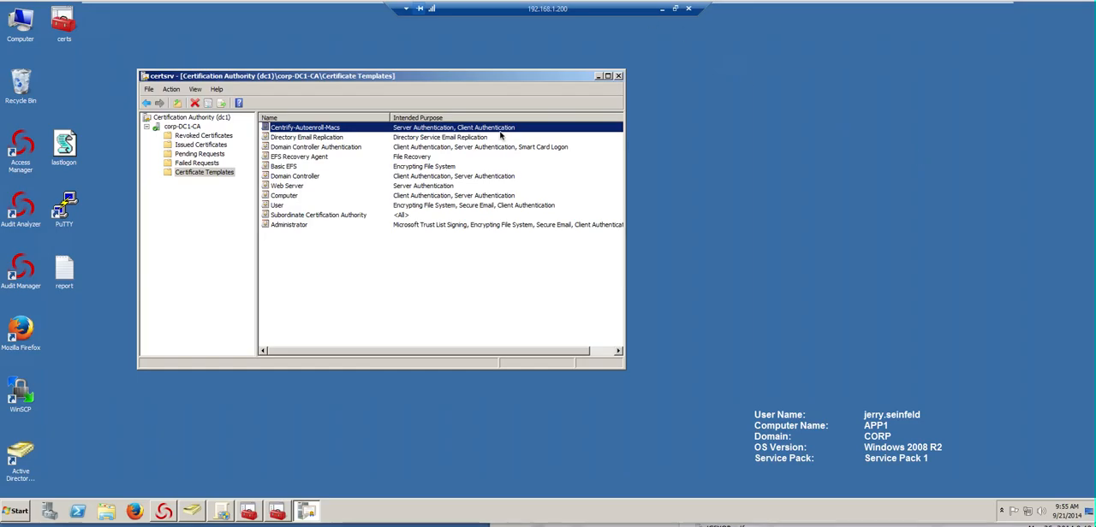
mouse_move(522, 203)
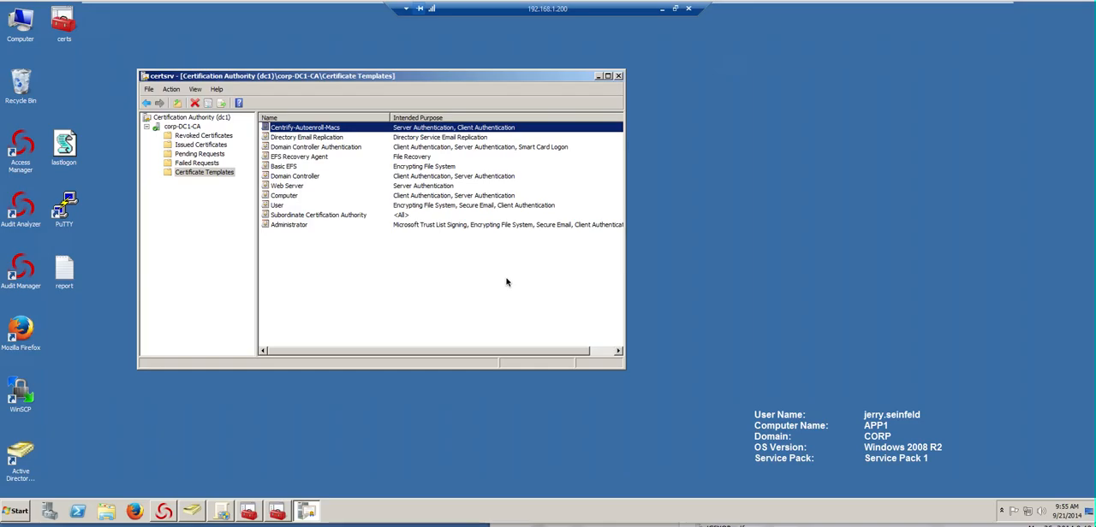
mouse_move(285, 231)
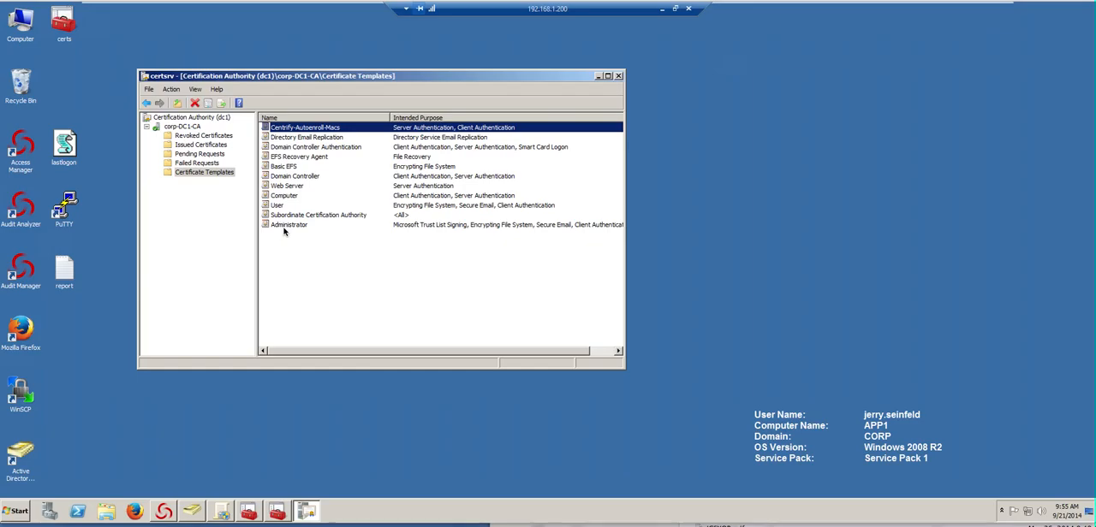
mouse_move(297, 246)
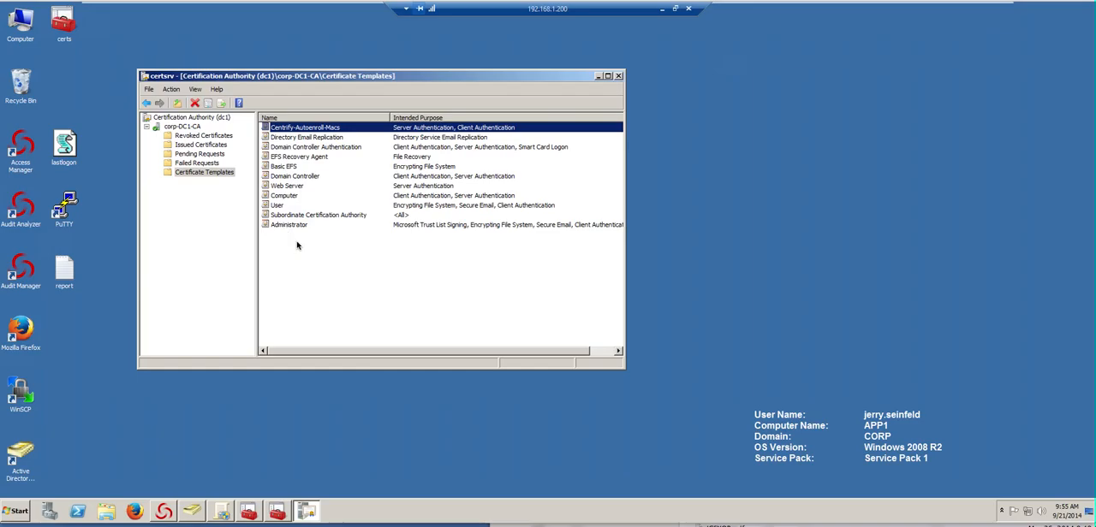
mouse_move(359, 249)
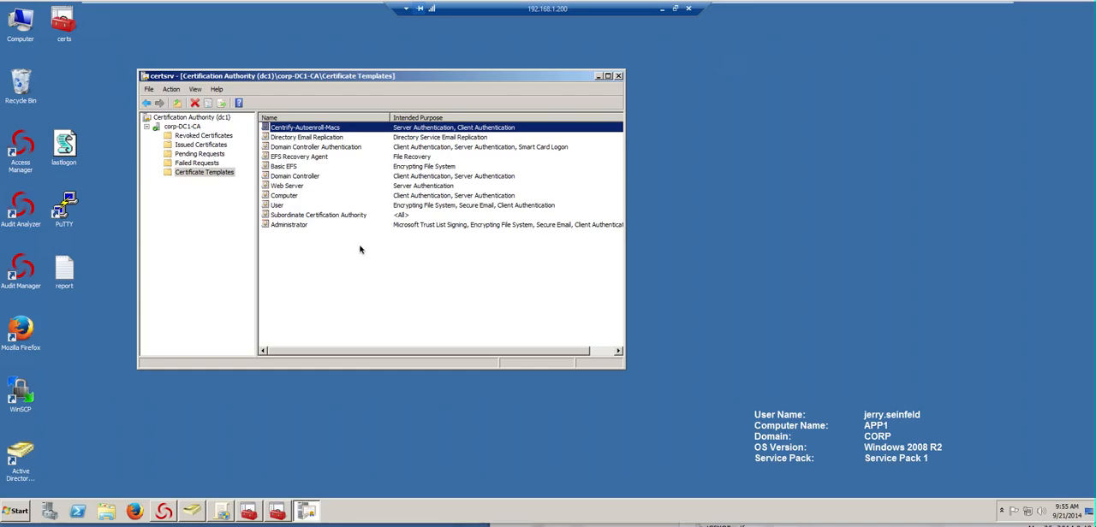
mouse_move(764, 512)
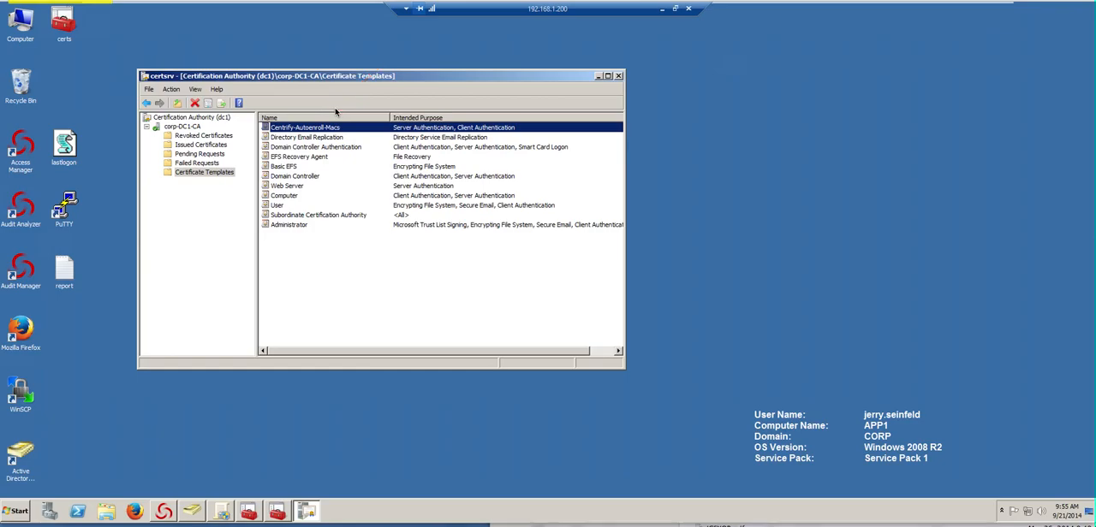
mouse_move(348, 109)
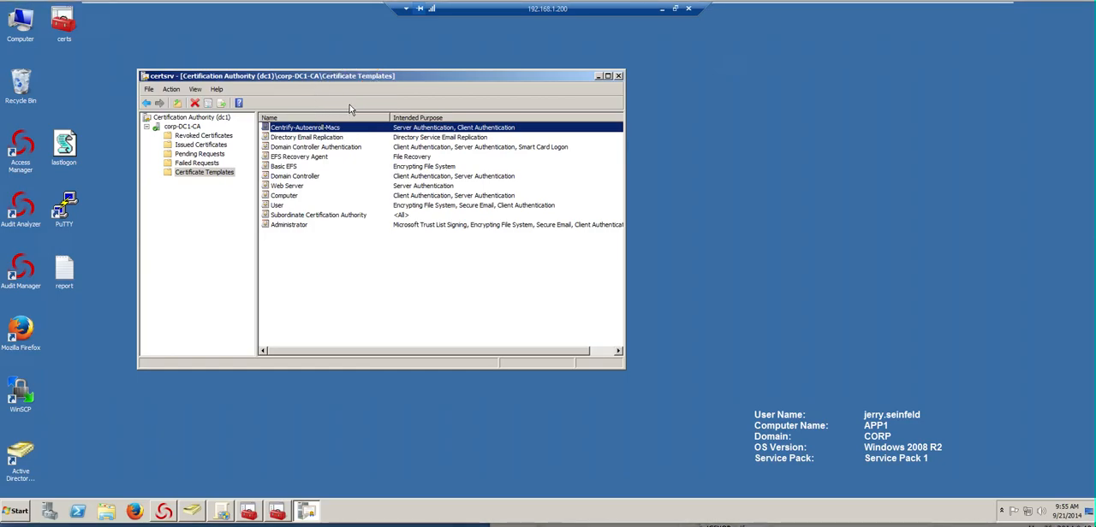
mouse_move(193, 158)
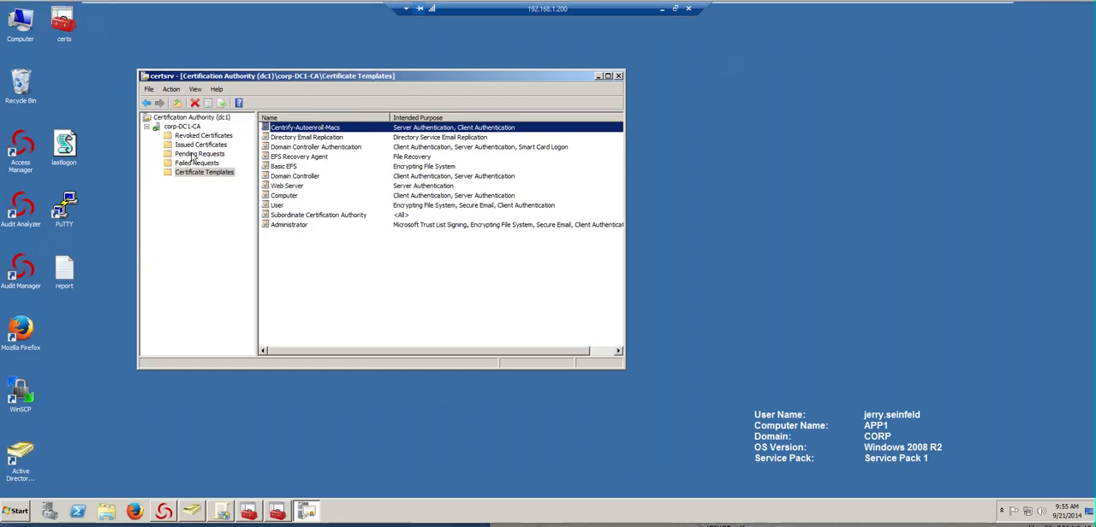
mouse_move(176, 223)
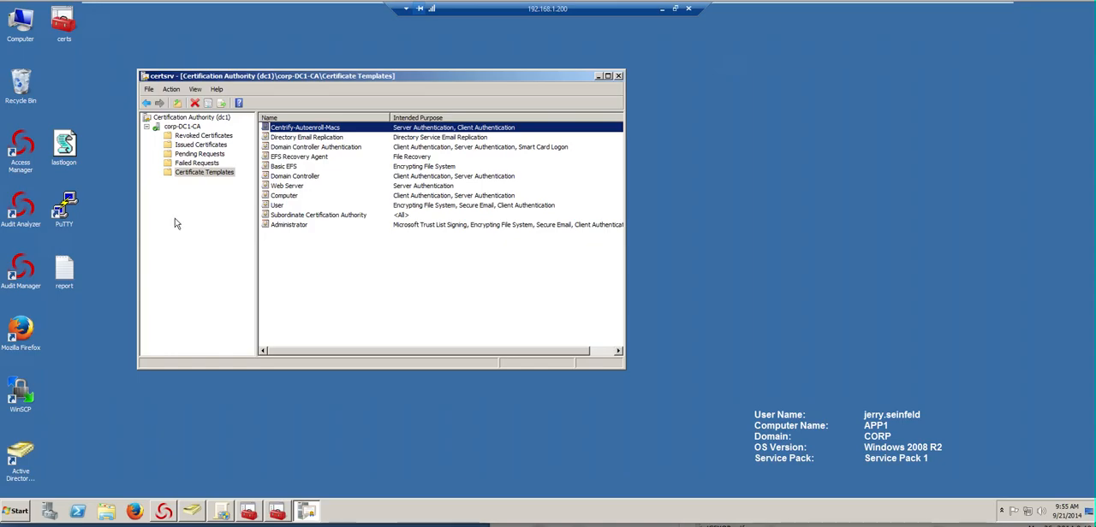
Step: Launch PuTTY, open the suse1 saved session, restart it, and log in as george
double_click(64, 209)
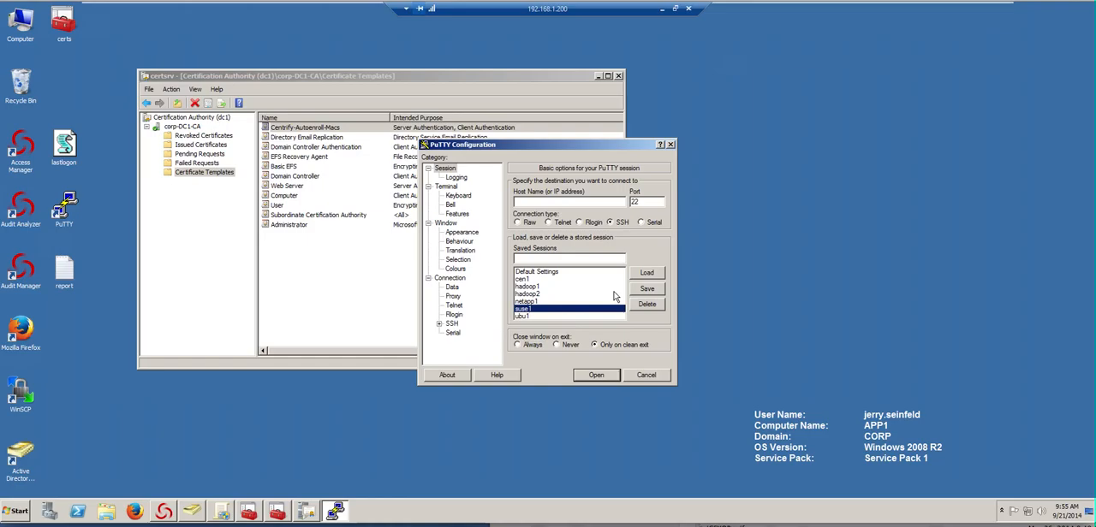
left_click(596, 375)
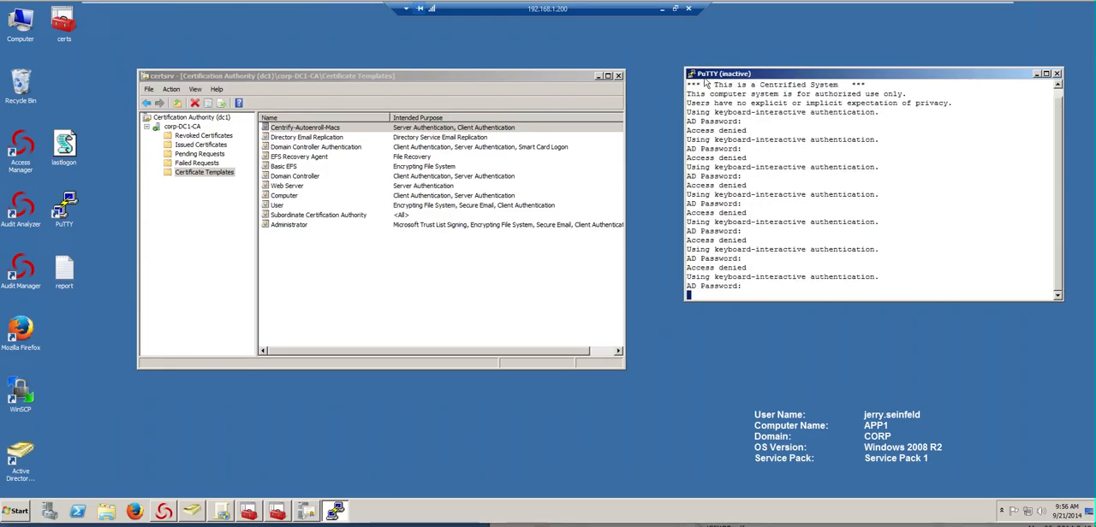
left_click(693, 73)
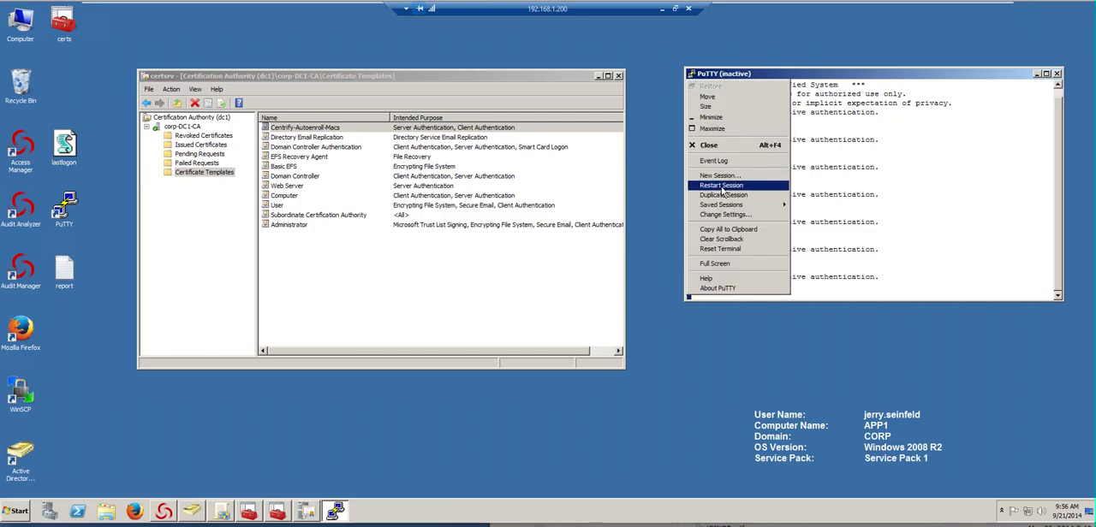
left_click(721, 186)
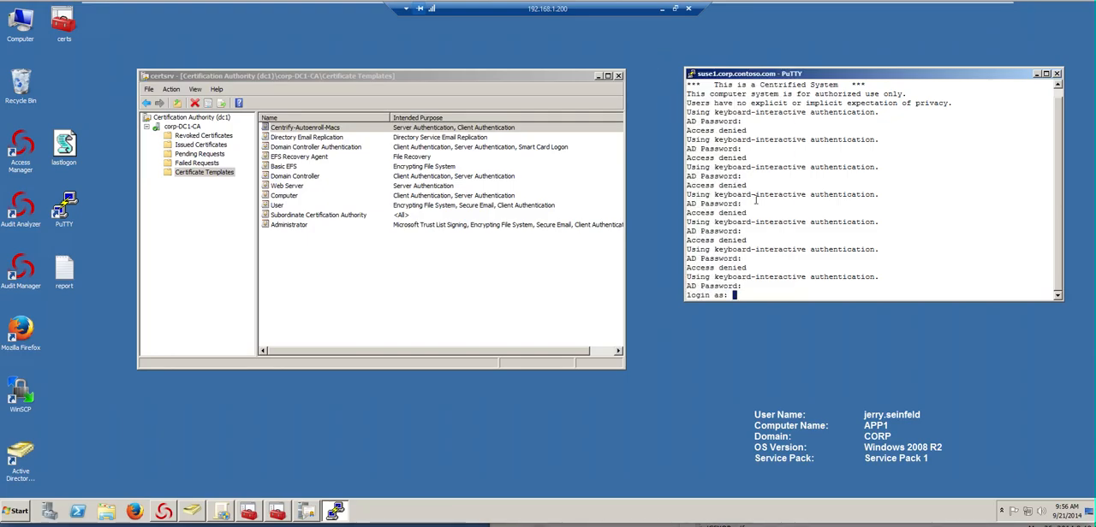
type("george")
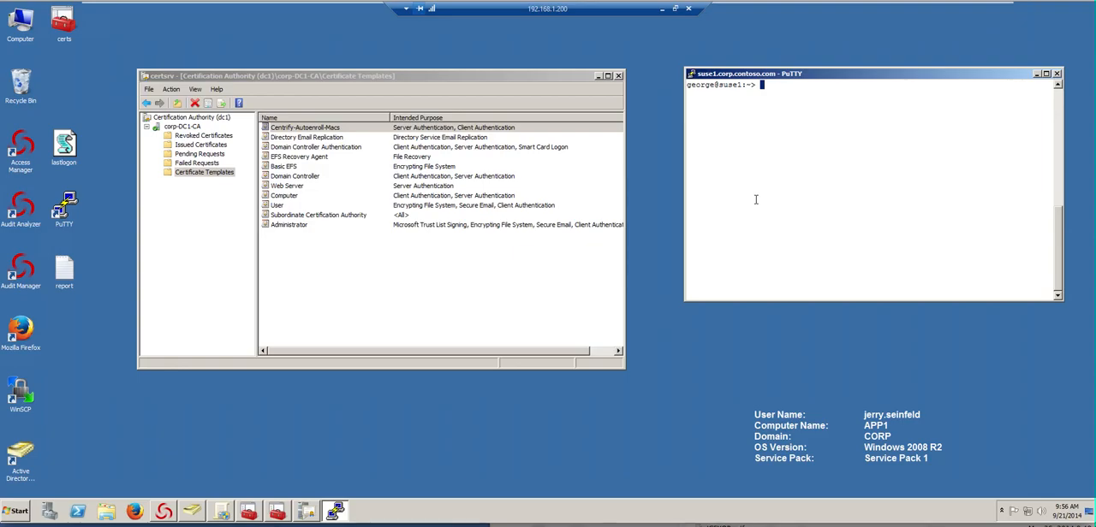
Step: Run dzdo /usr/share/centrifydc/sbin/adcert -- to print the adcert usage help
type("dzdo /usr/e")
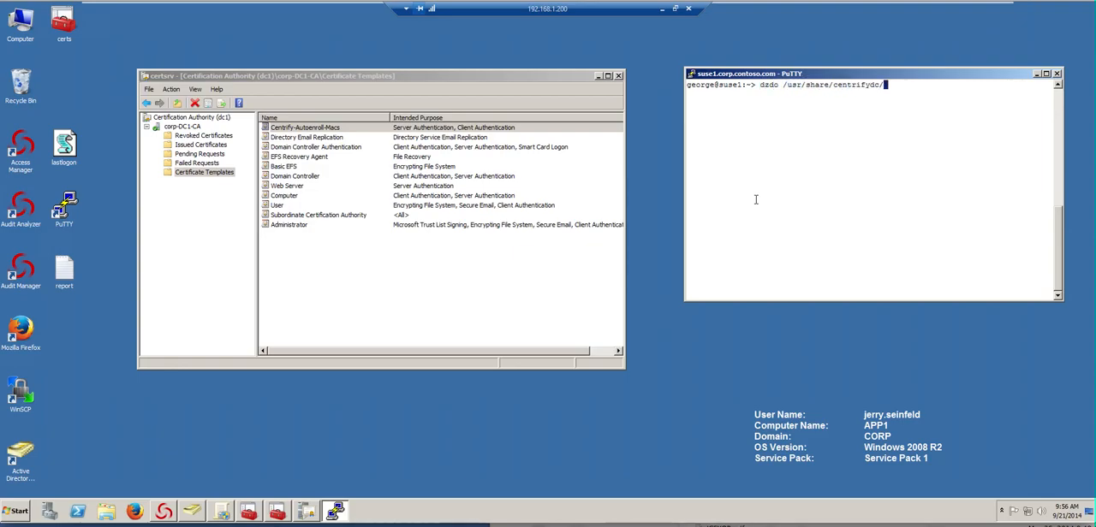
type("sbin/a")
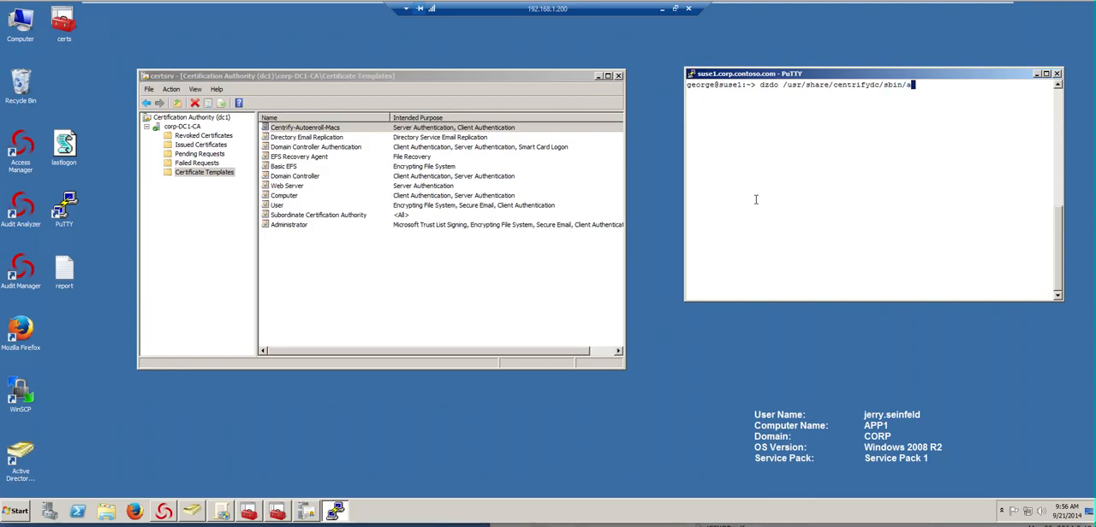
type("dcert --")
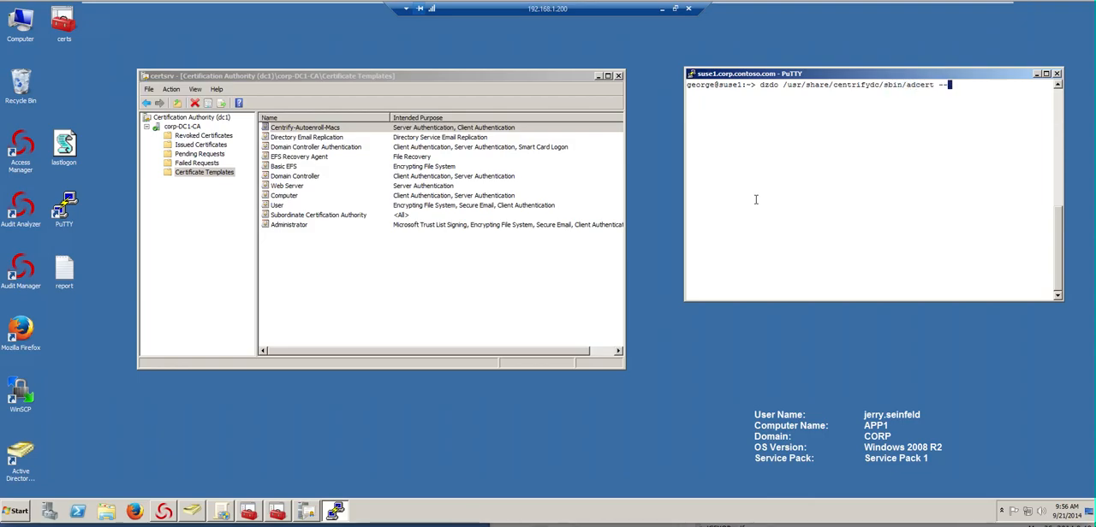
key("Return")
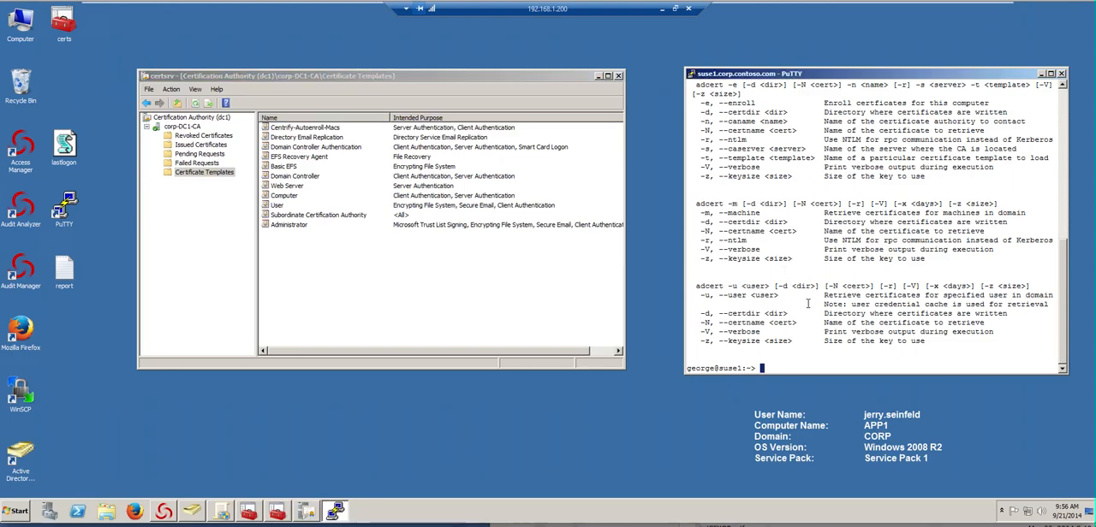
Step: Change into /var/centrify/net/certs and confirm the directory listing is empty (total 0)
type("ce")
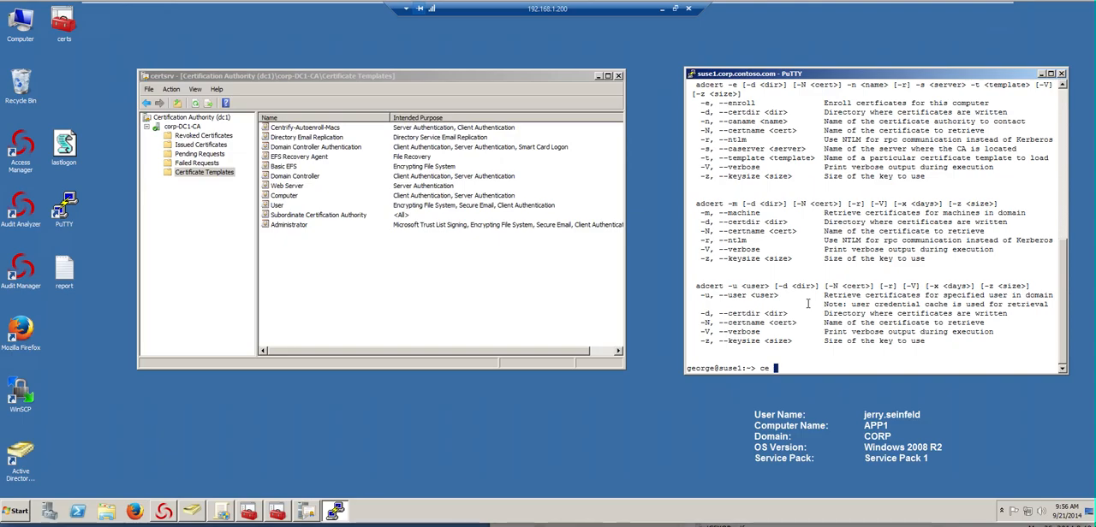
type("cd /")
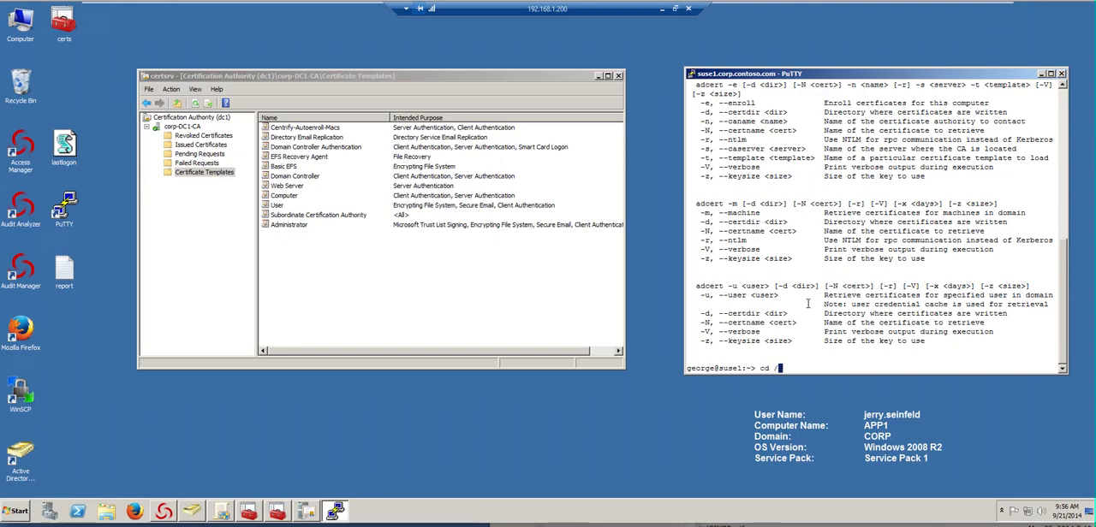
type("var/centrify/net/")
type("ls")
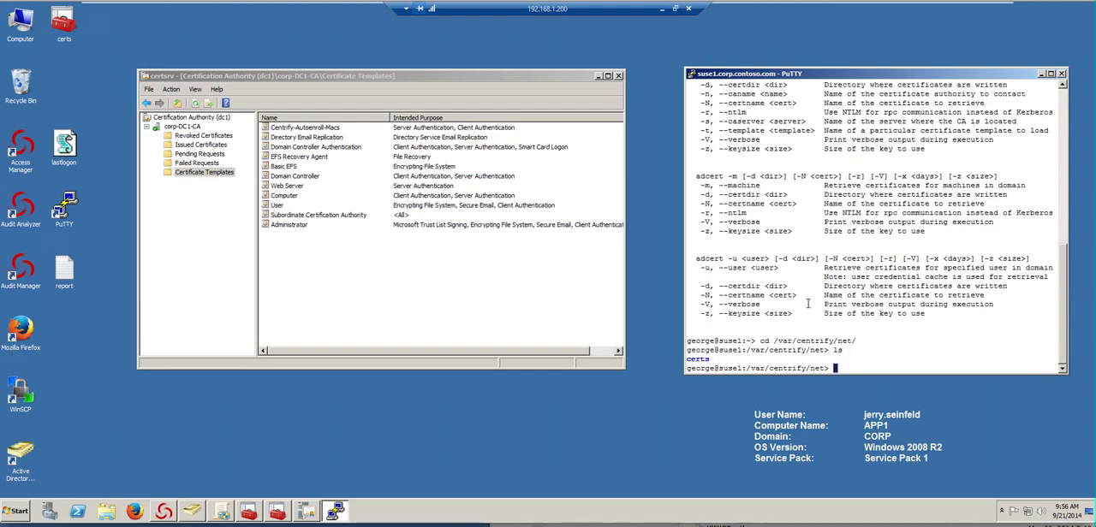
type("cd crt")
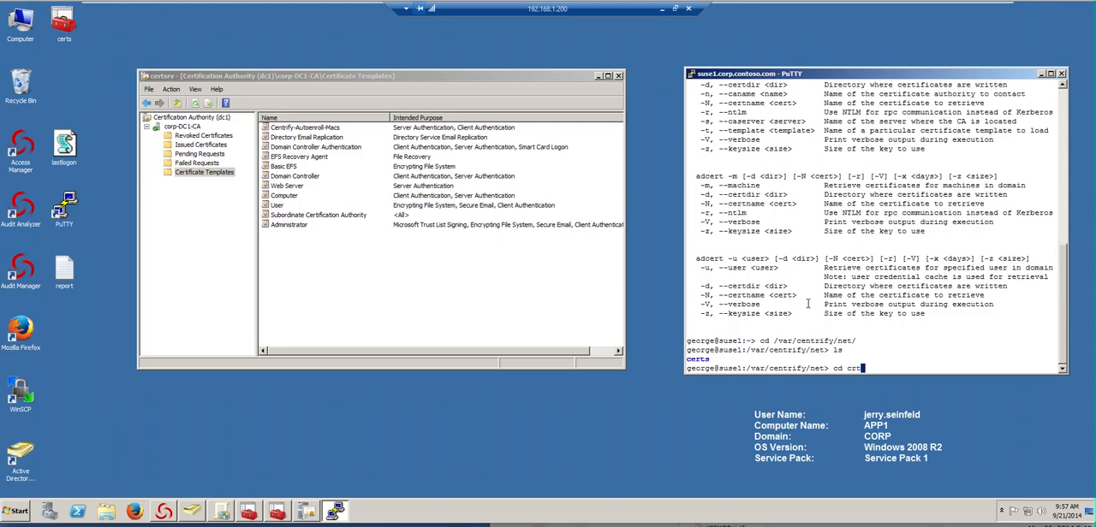
key("Return")
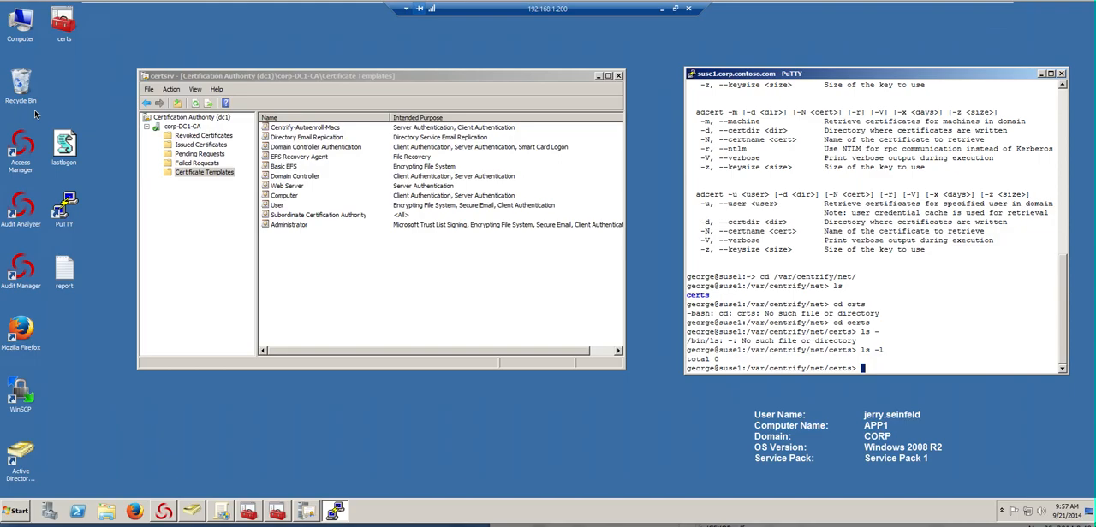
left_click(203, 135)
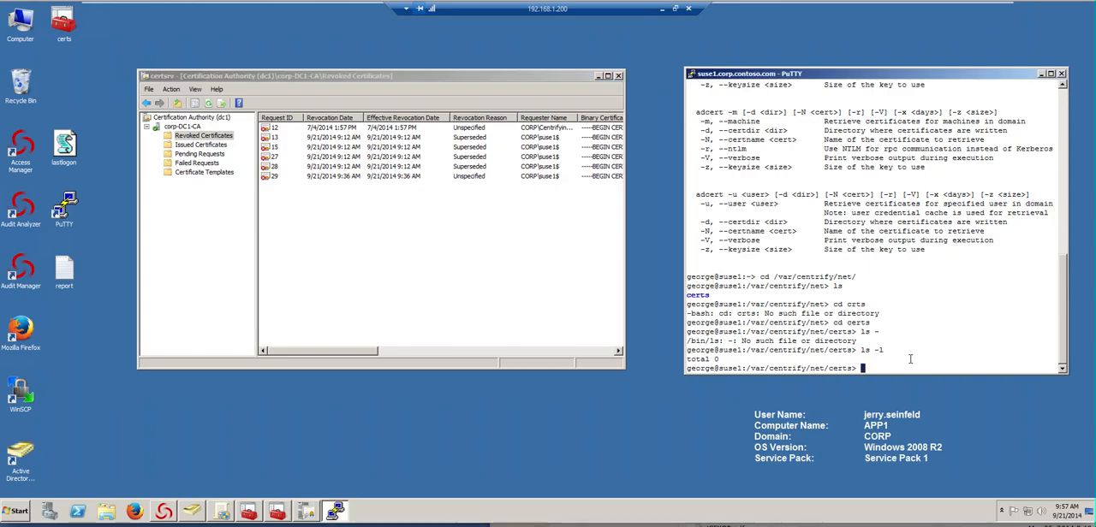
Step: Run dzdo adcert -e -m -V to auto-enroll the machine certificate from corp-DC1-CA
type("dzdo /us")
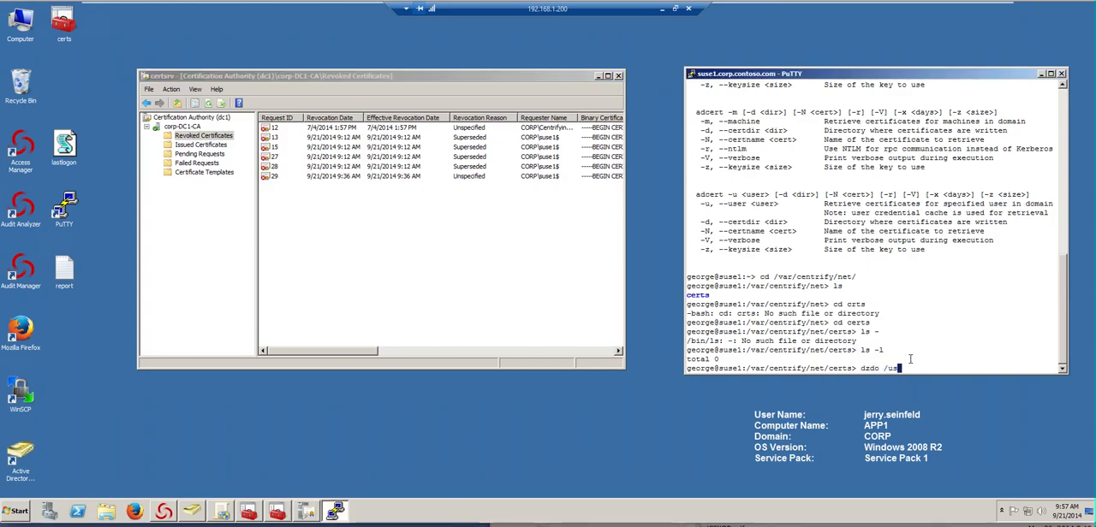
type("r/")
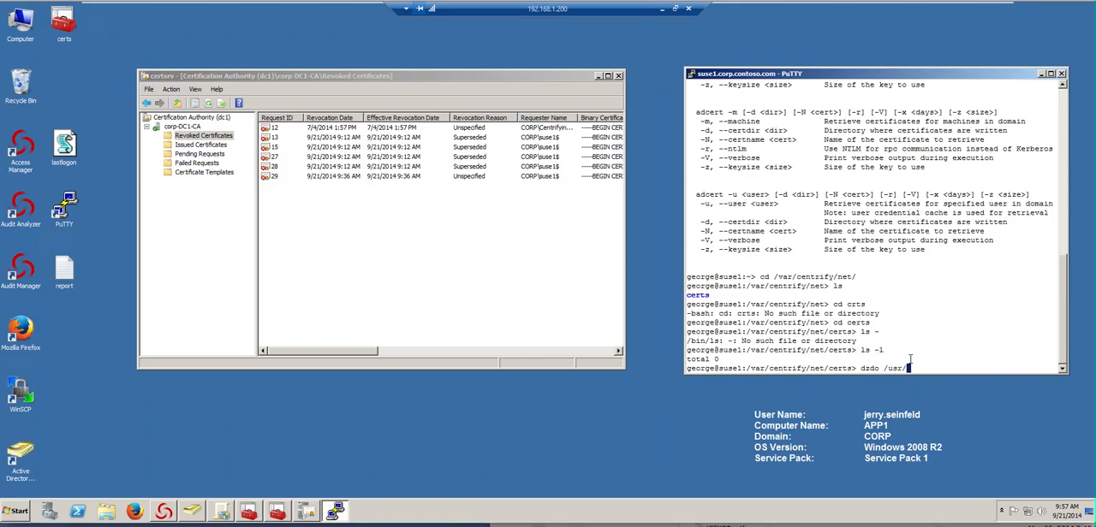
type("share/centrifydc/")
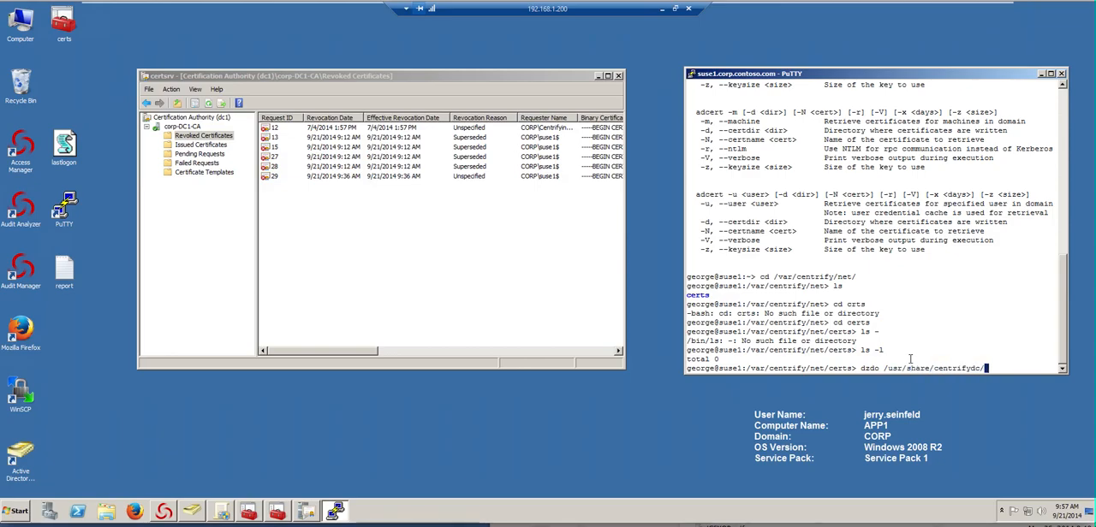
type("sbin/")
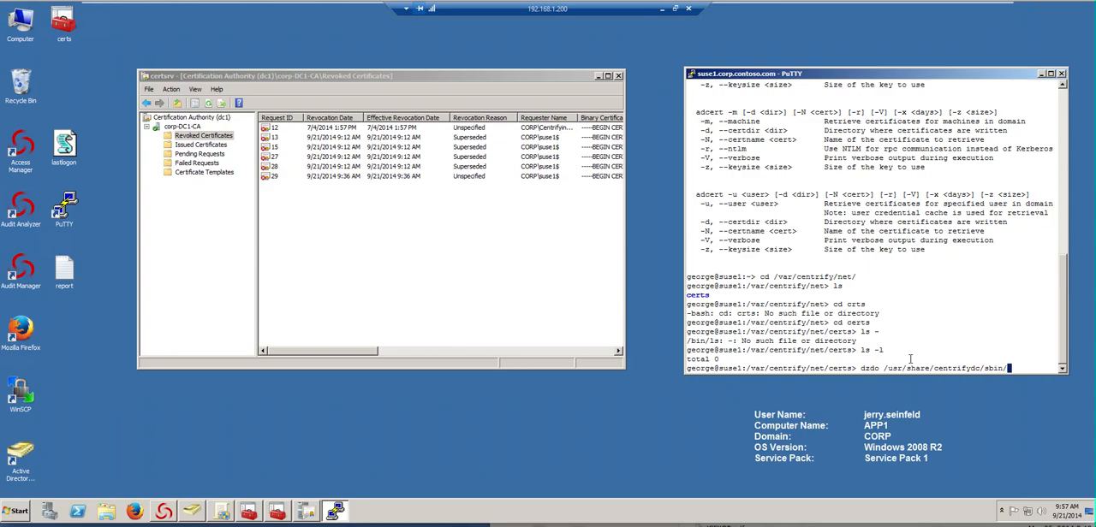
type("adcert")
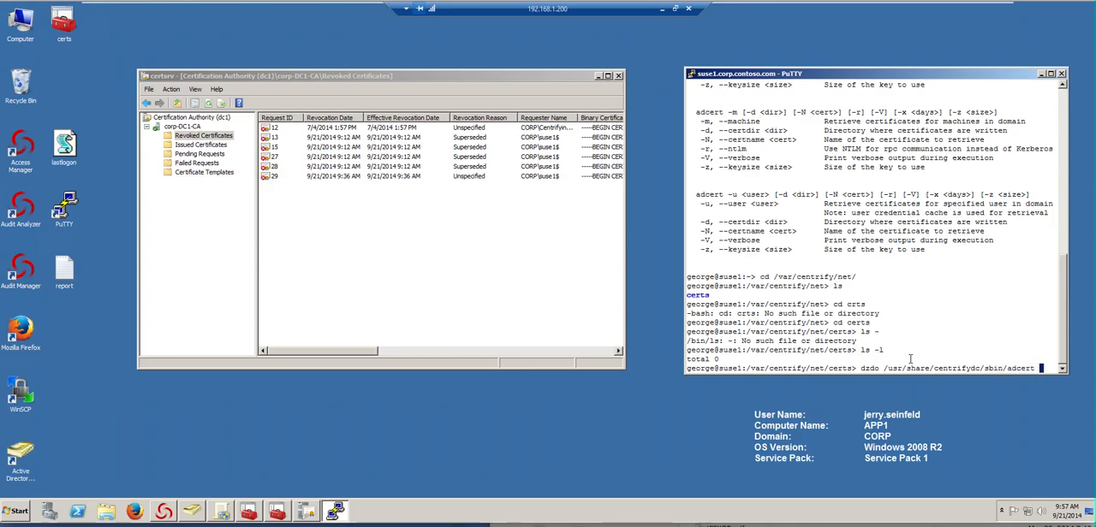
type("-e -m -V")
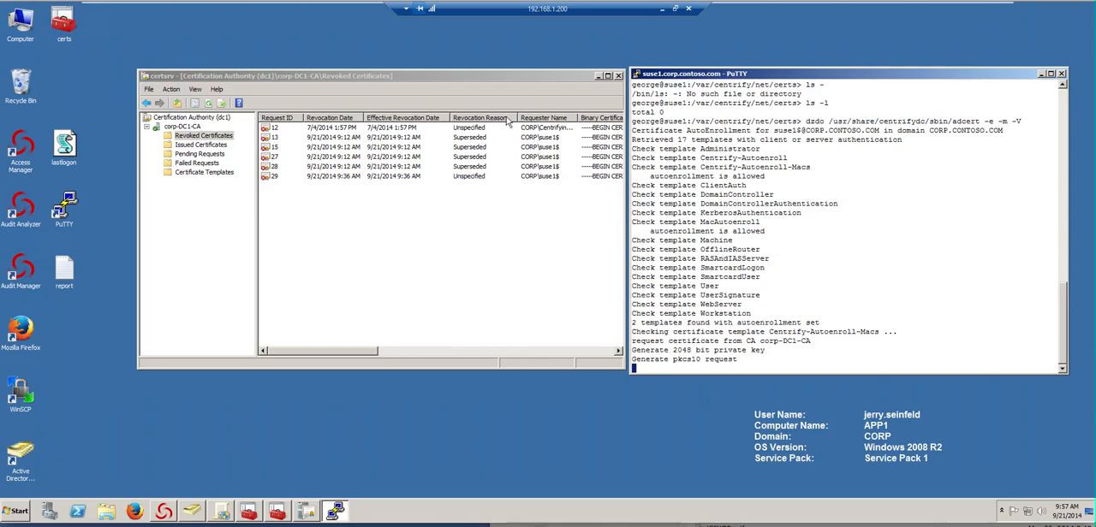
left_click(136, 162)
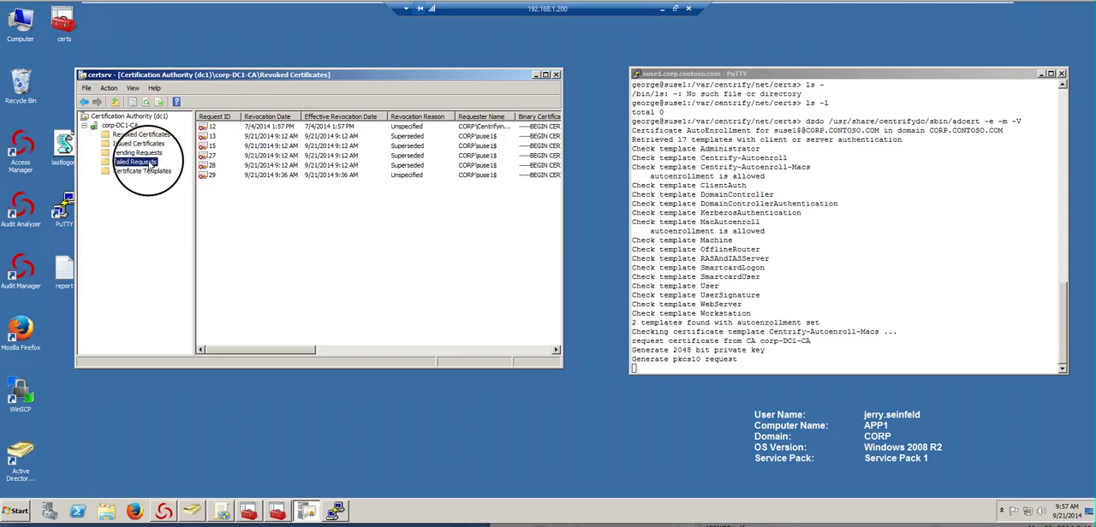
Step: Refresh Issued Certificates in certsrv to reveal request 30 for CORP\suse1$
left_click(139, 143)
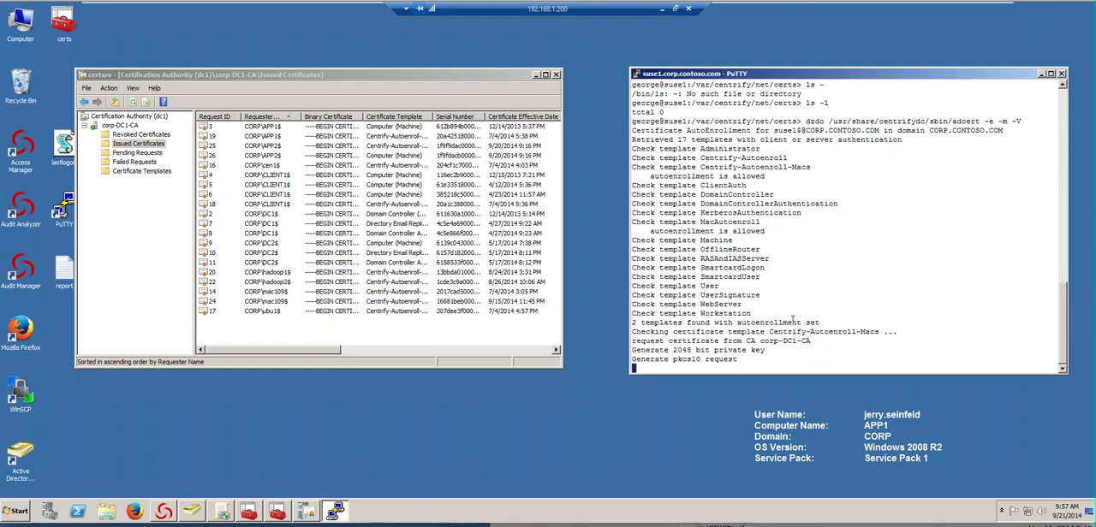
right_click(291, 329)
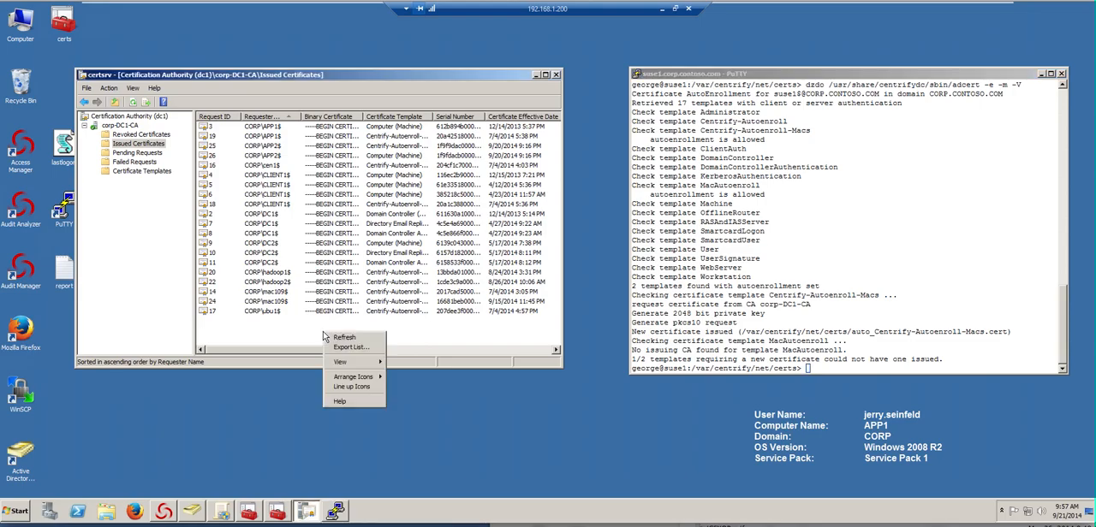
left_click(343, 337)
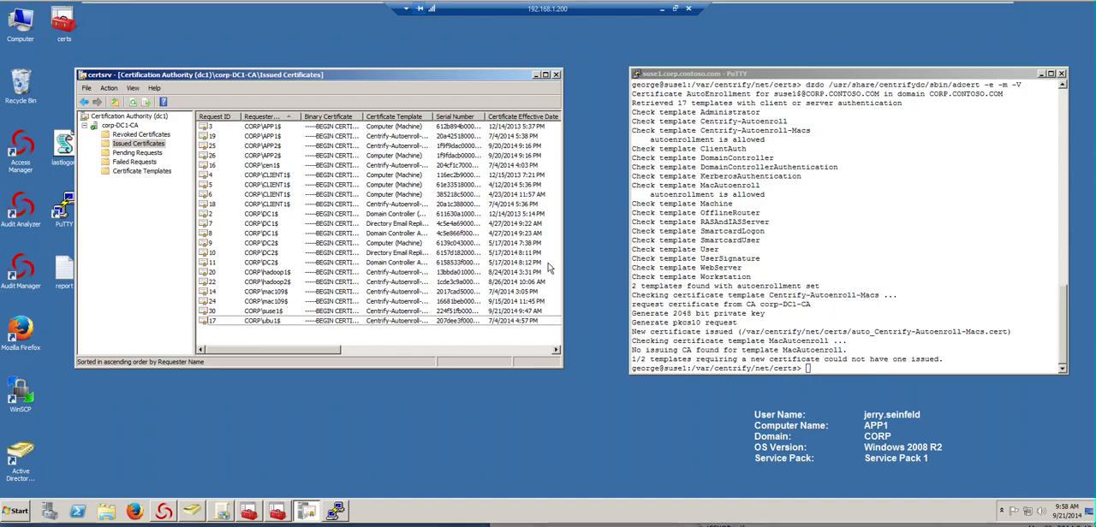
type("ls -l")
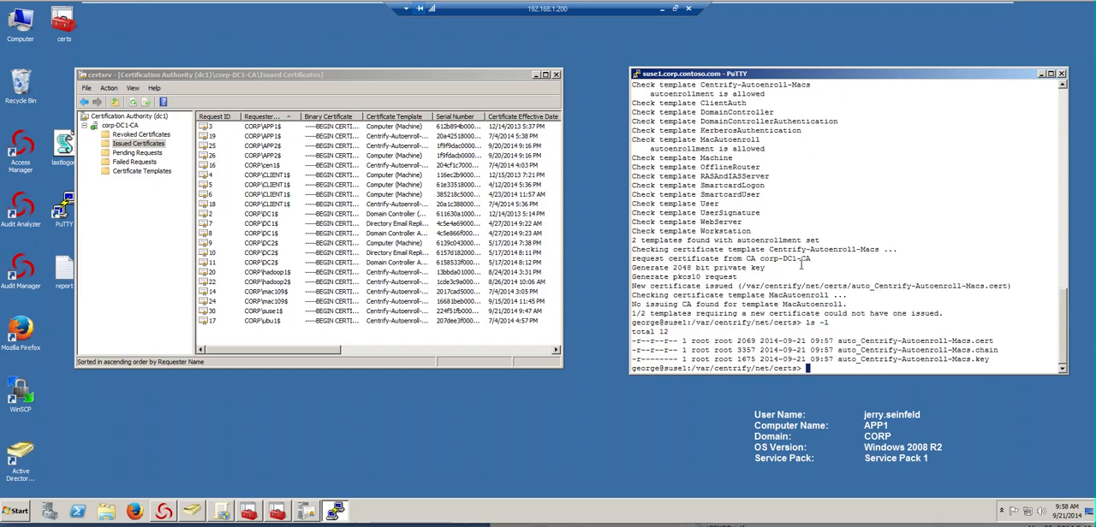
Step: Print the contents of auto_Centrify-Autoenroll-Macs.cert with cat
type("cat auto_Centrify-Autoenroll-Macs.")
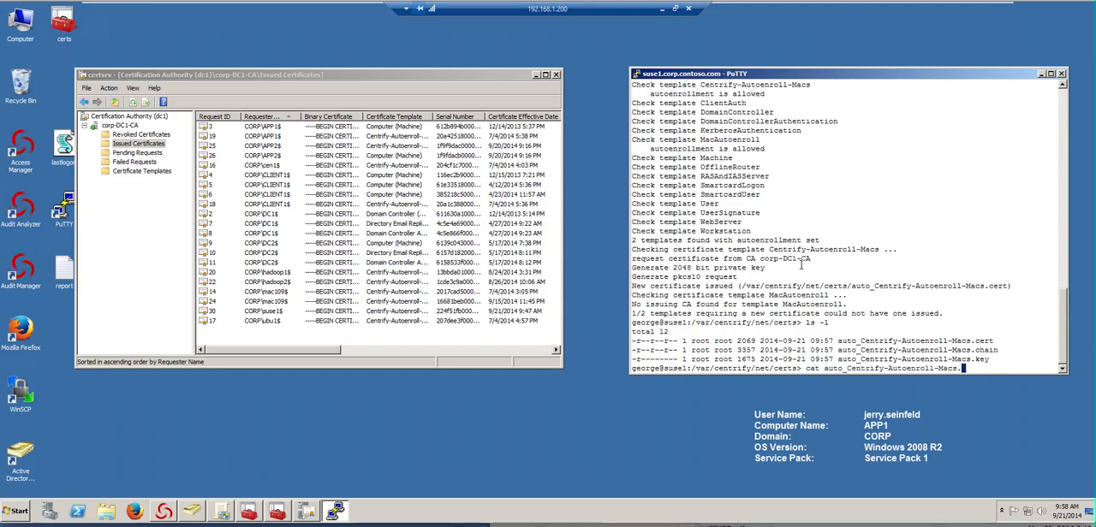
type("cert")
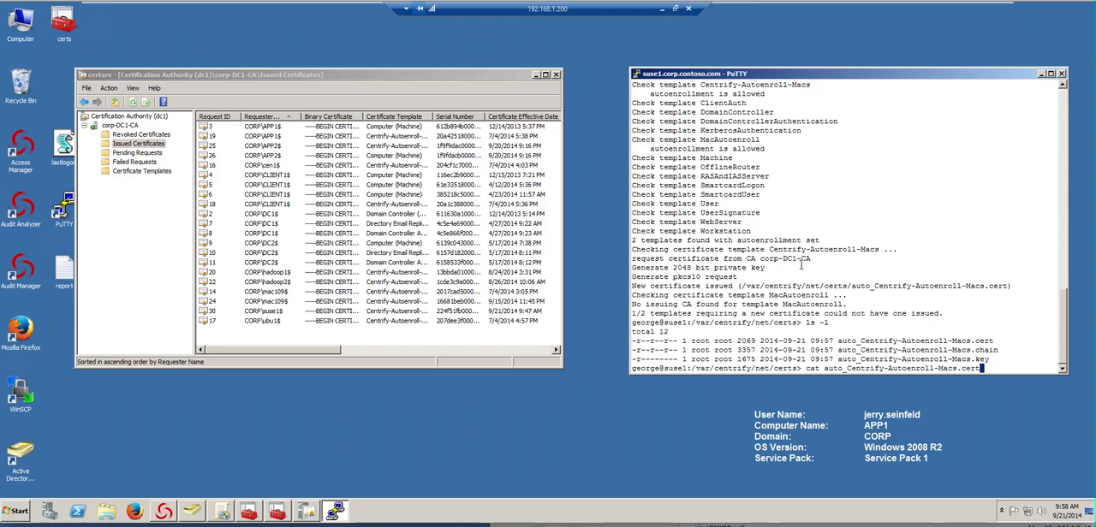
key("Return")
type("dzdo rm")
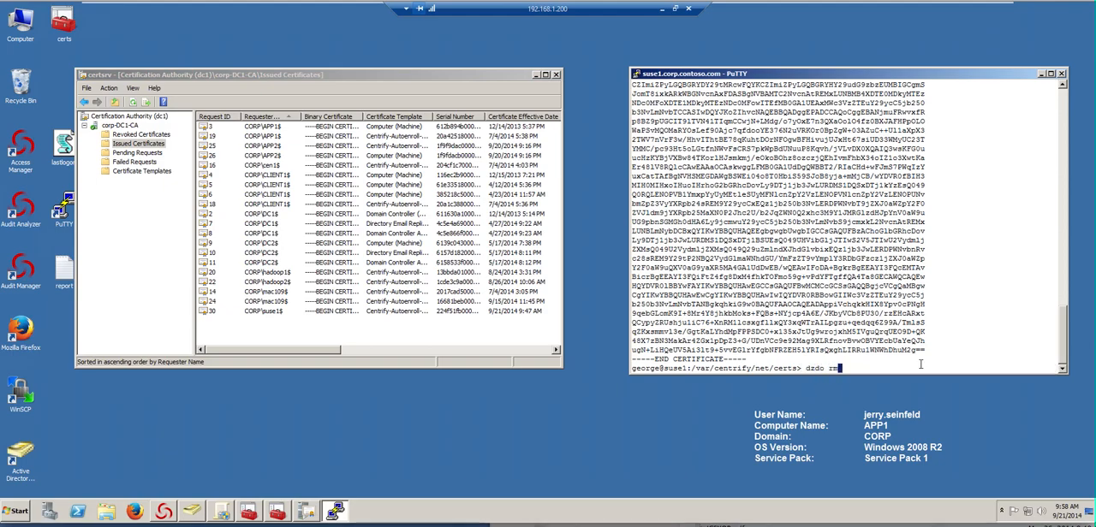
Step: Delete all certificate files with dzdo rm * and confirm the directory is empty
key("Return")
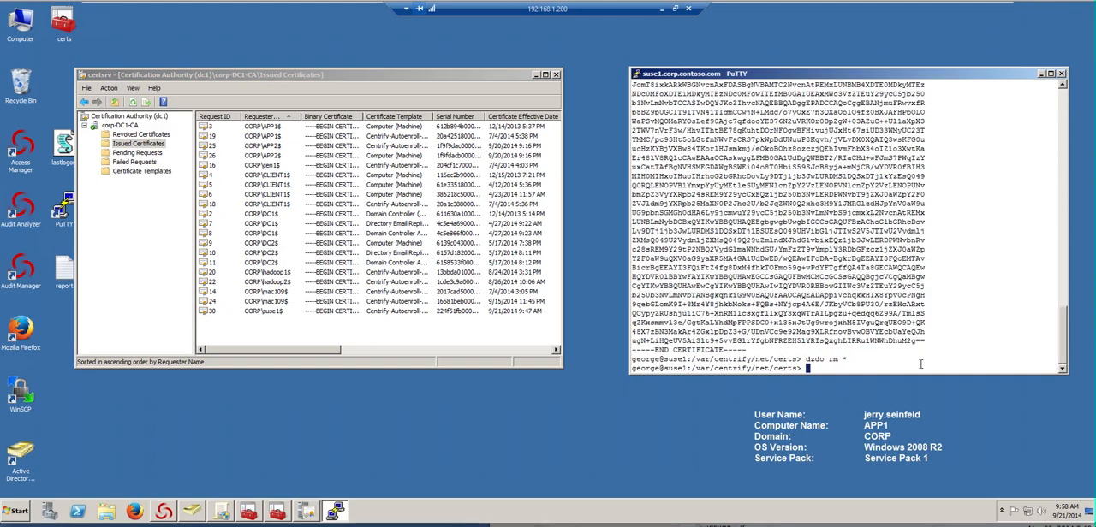
type("ls")
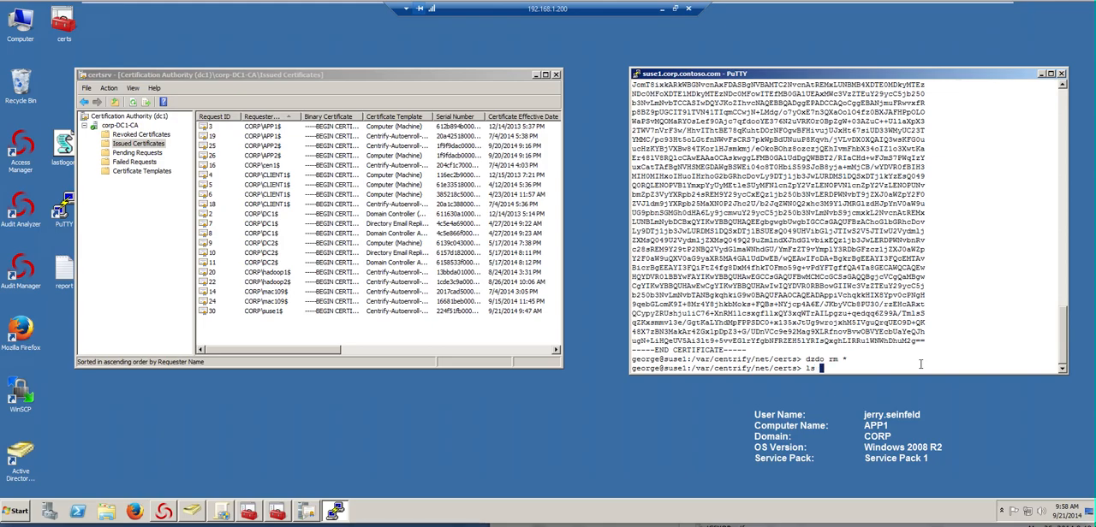
key("Return")
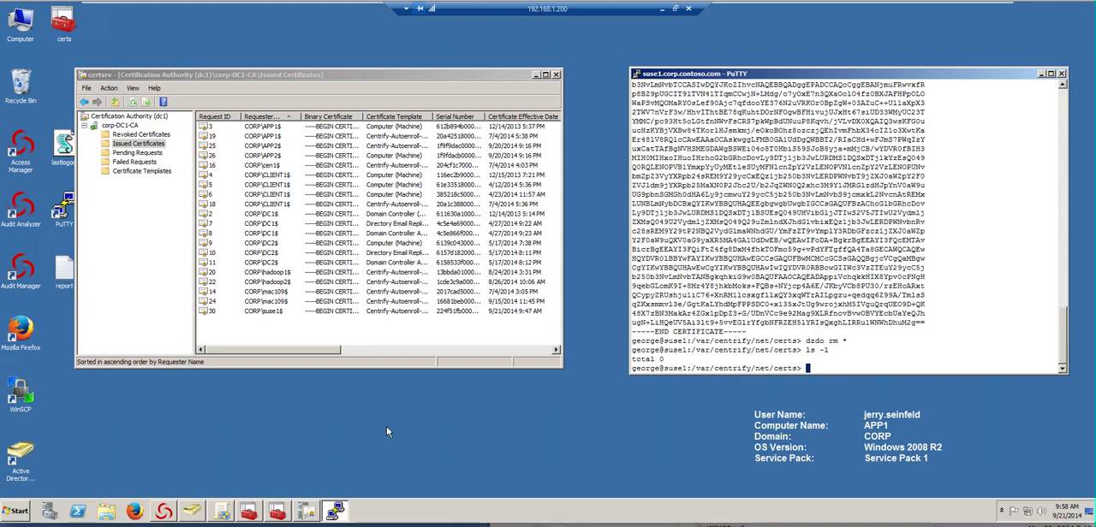
Step: Run adgpupdate to refresh computer policy, then list the directory again
type("adgpu")
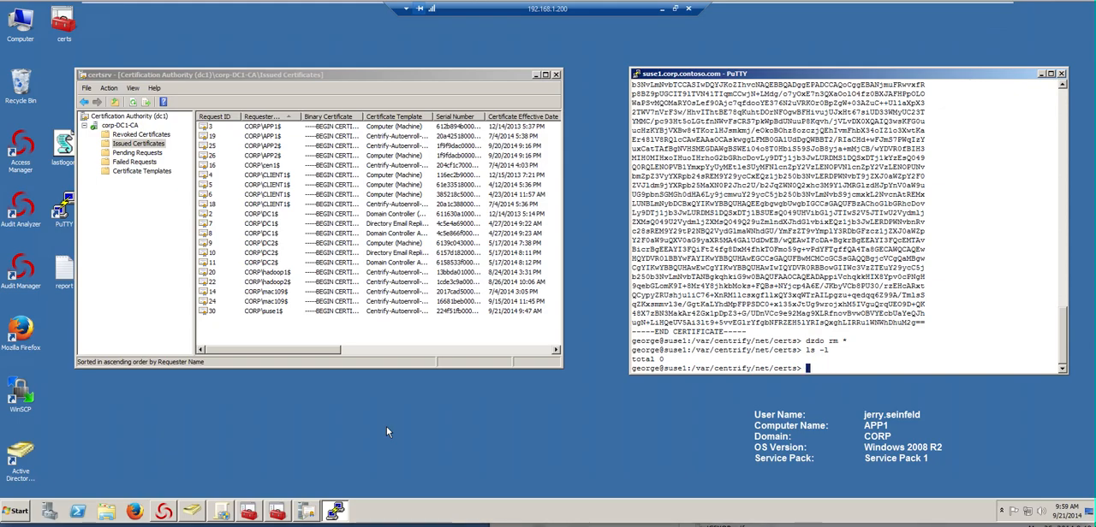
type("adgpu")
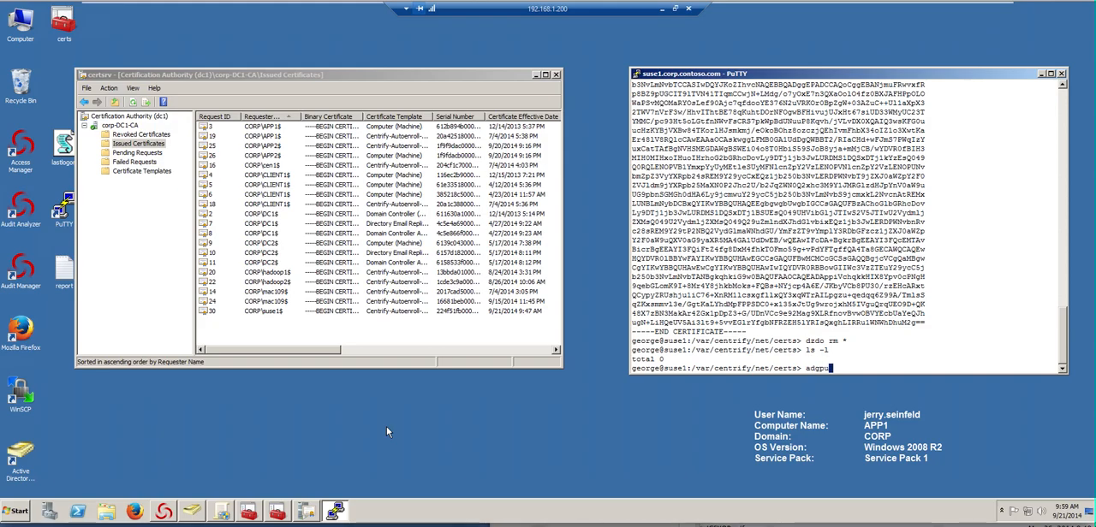
key("Return")
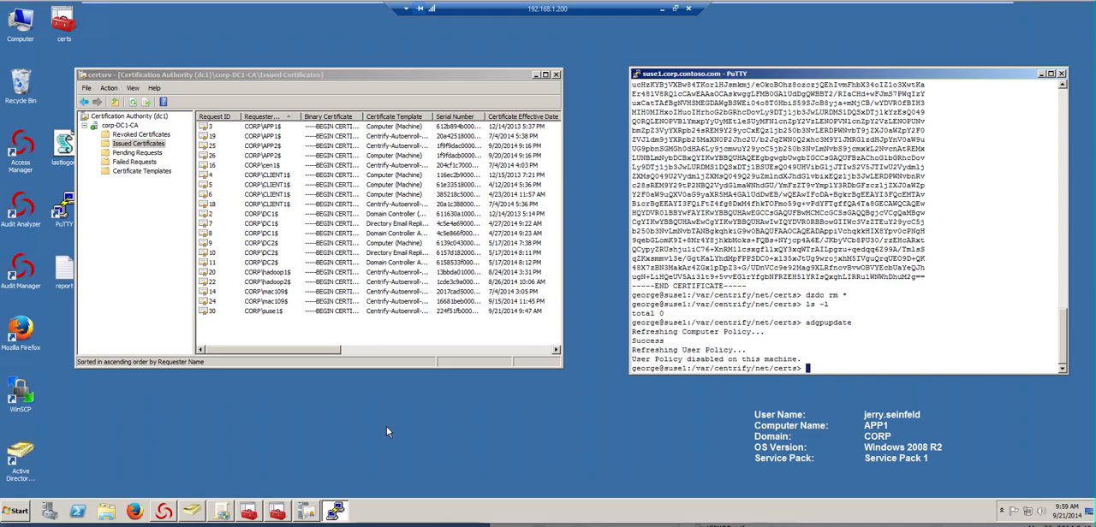
type("ls -1")
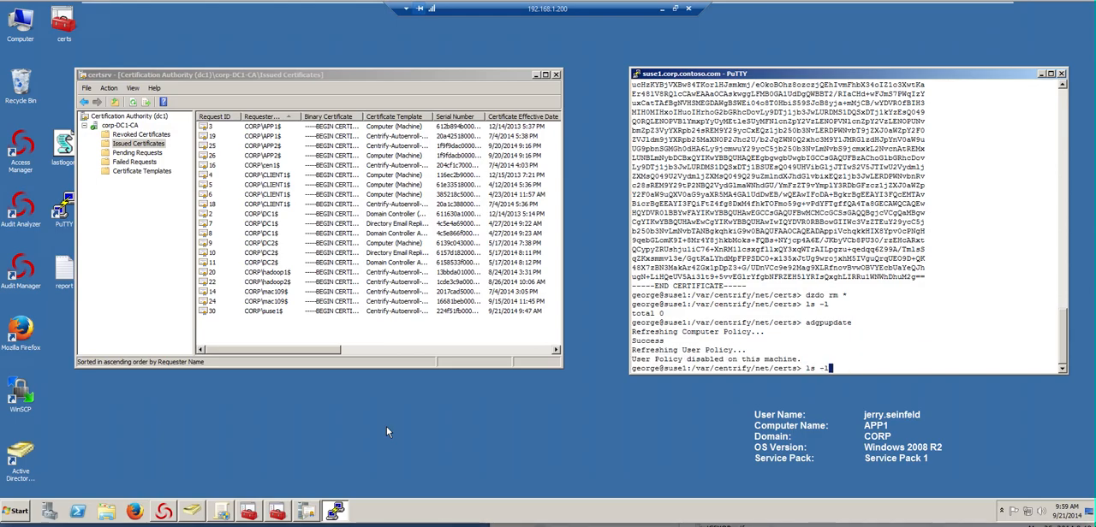